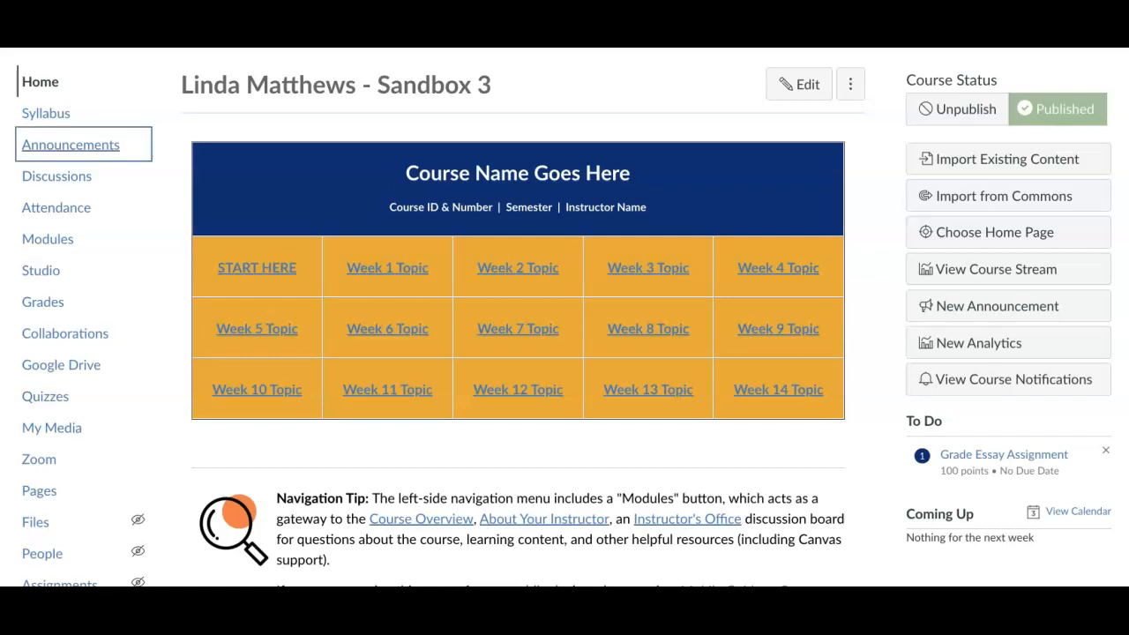
# Step: Go to the course's Announcements list from the navigation menu
pyautogui.click(70, 145)
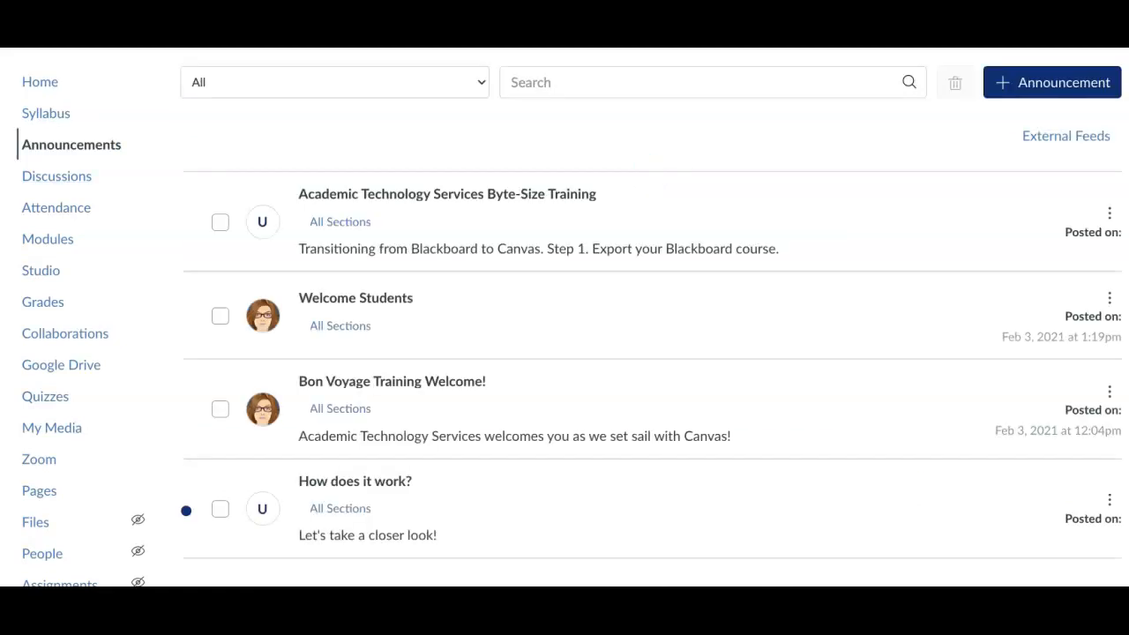
# Step: Create a new announcement draft titled 'Announcement Topic'
pyautogui.click(1051, 83)
pyautogui.write('Type here in the Rich Content Editor!')
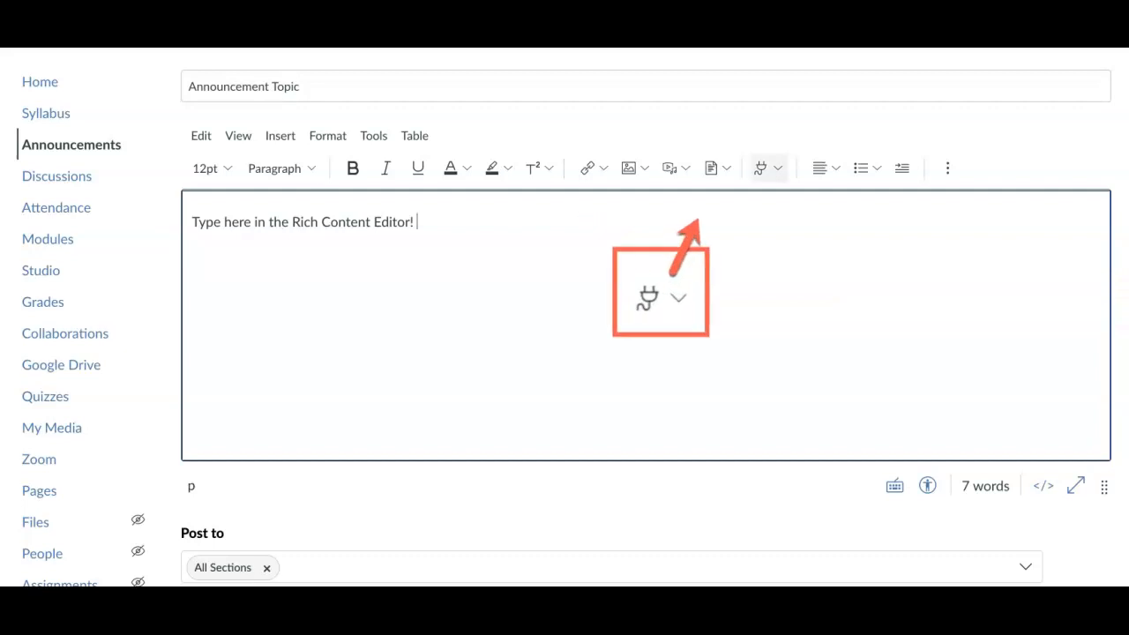
# Step: Enter body text 'Adding a video is easy!' and choose Embed Kaltura Media from Apps
pyautogui.click(769, 167)
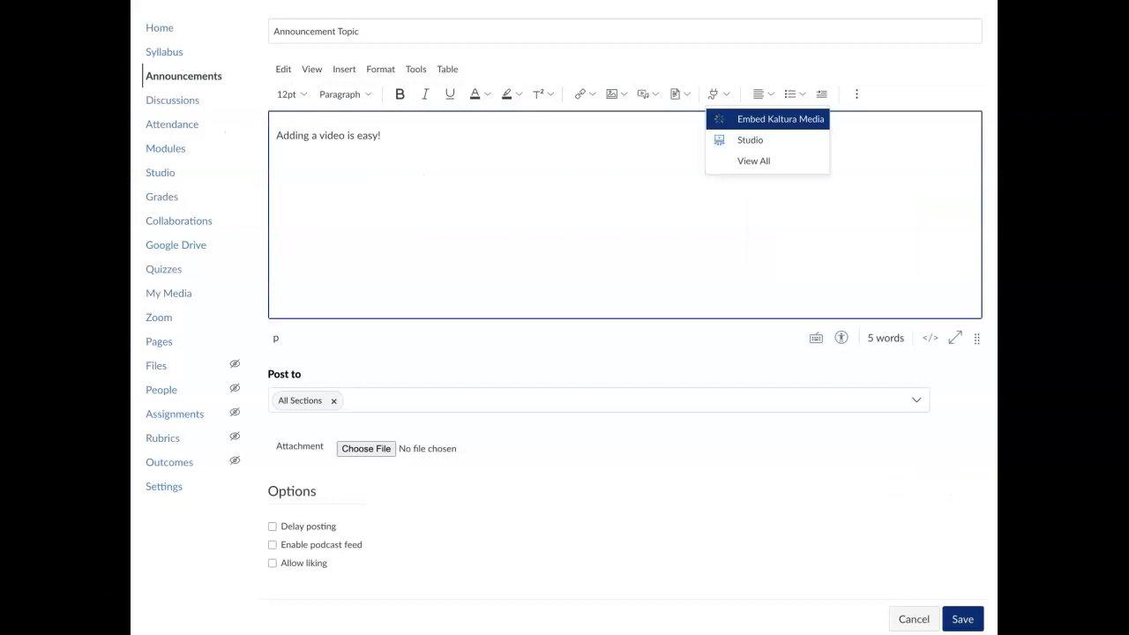
pyautogui.click(780, 118)
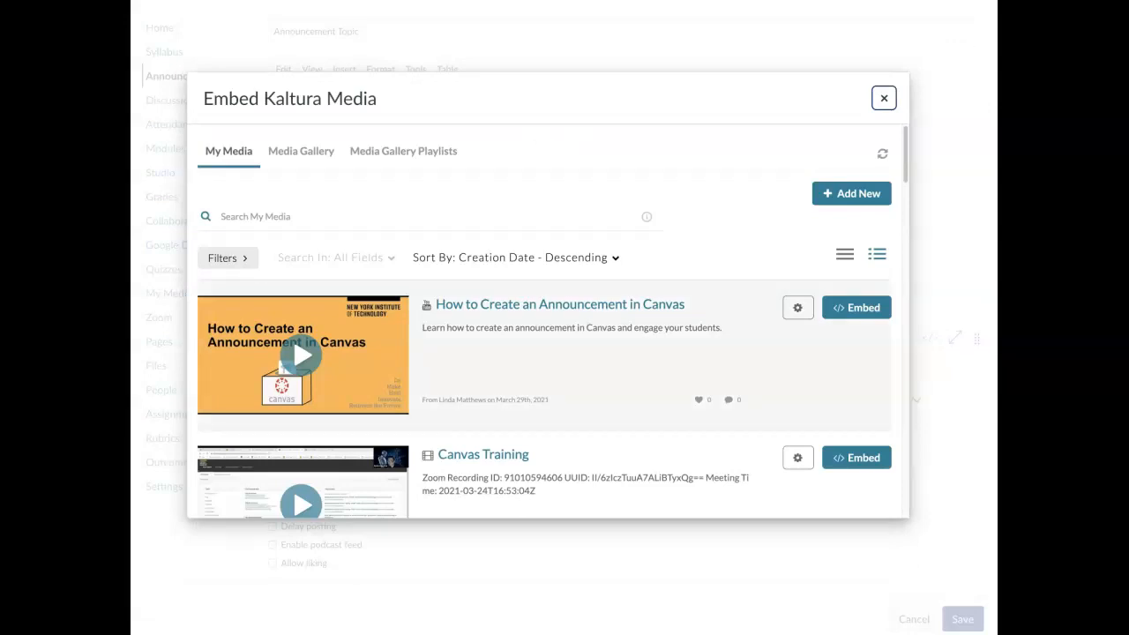
# Step: Embed the 'How to Create an Announcement in Canvas' Kaltura video above the text
pyautogui.click(855, 307)
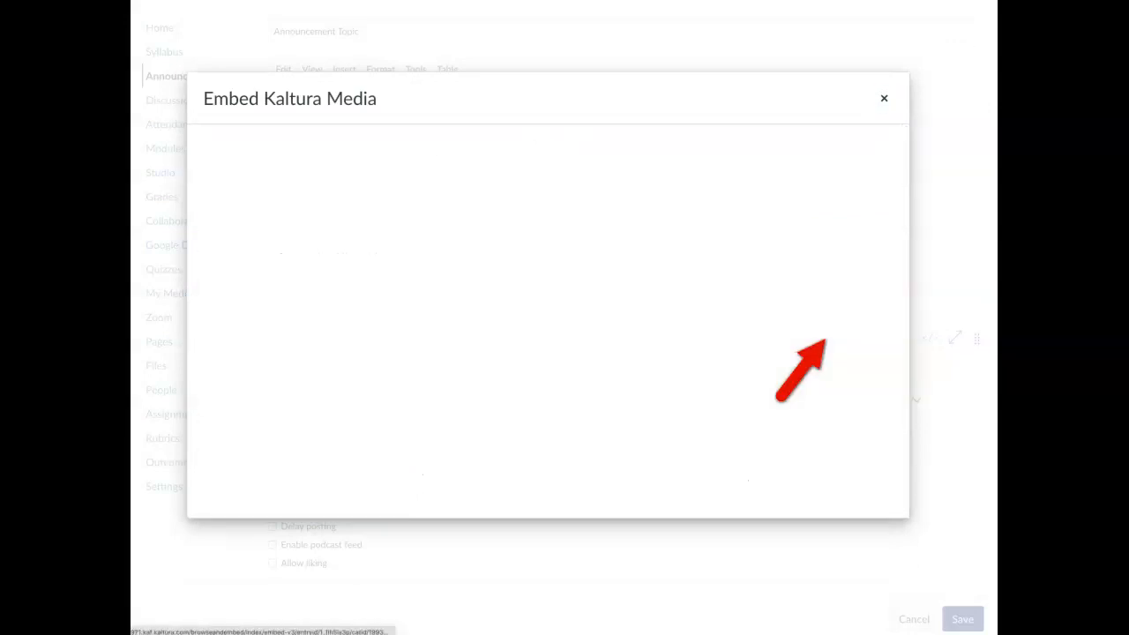
pyautogui.click(883, 99)
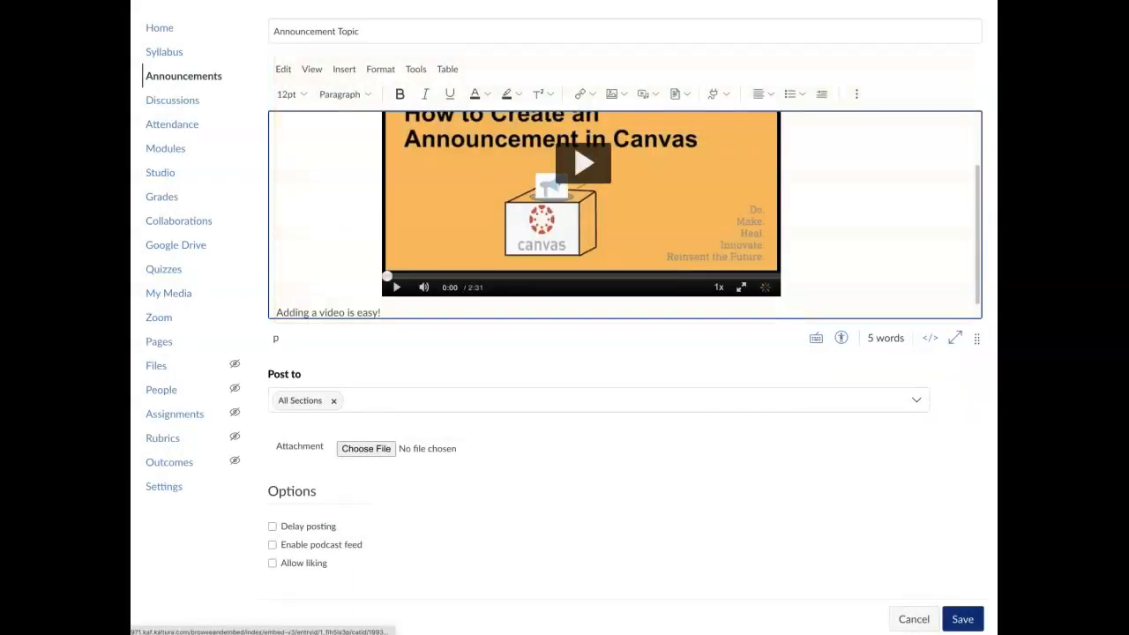
# Step: Save and publish the announcement
pyautogui.scroll(-3)
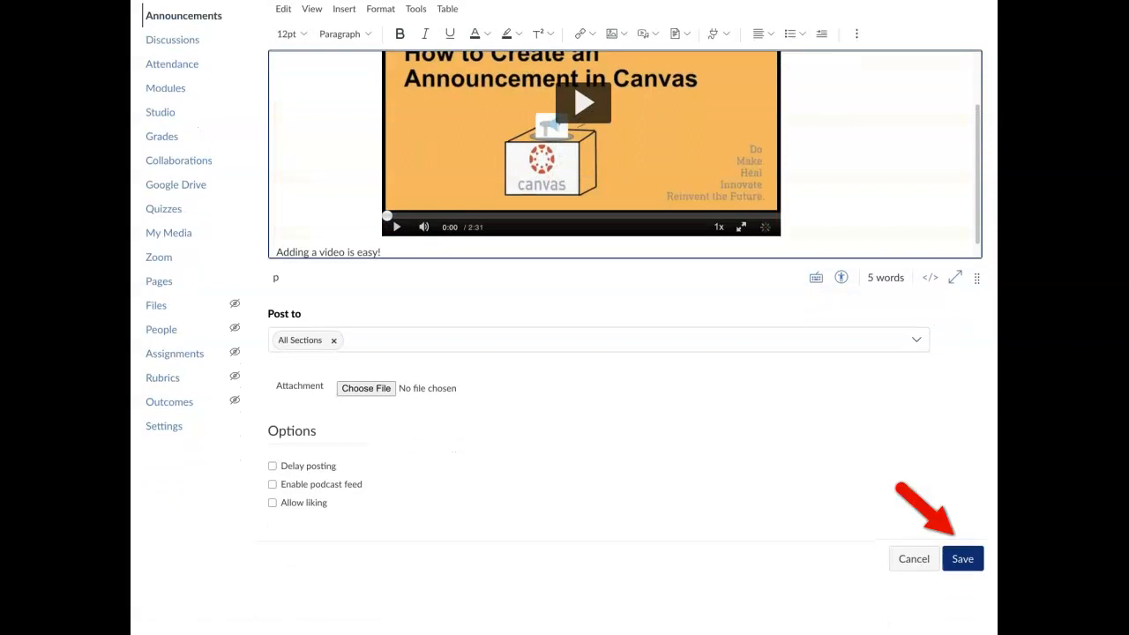
pyautogui.click(963, 557)
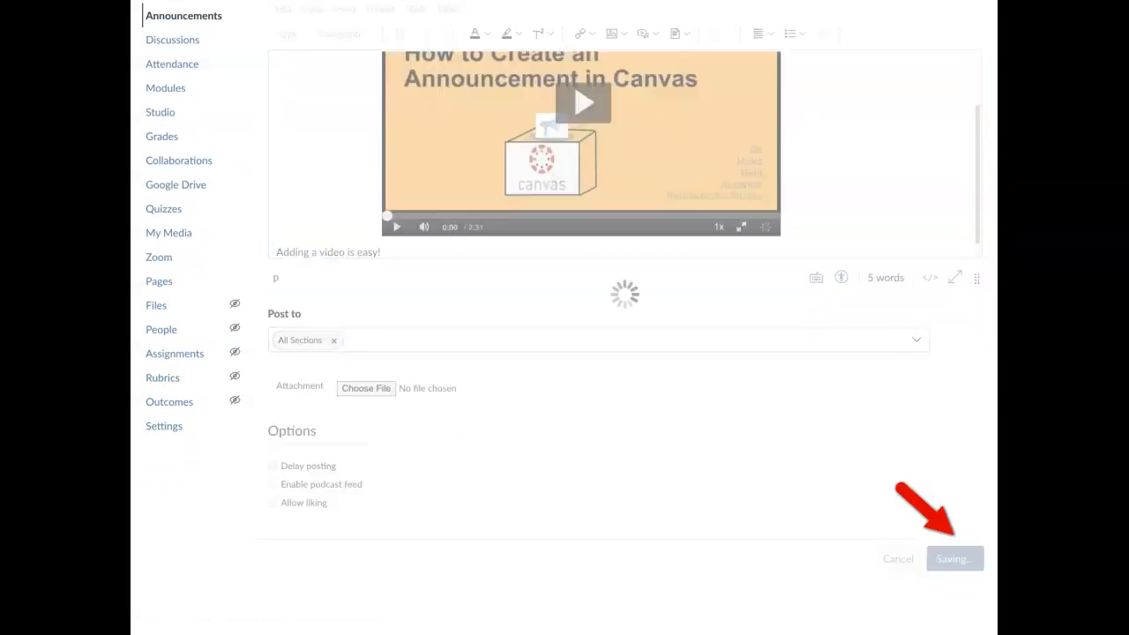
pyautogui.click(952, 558)
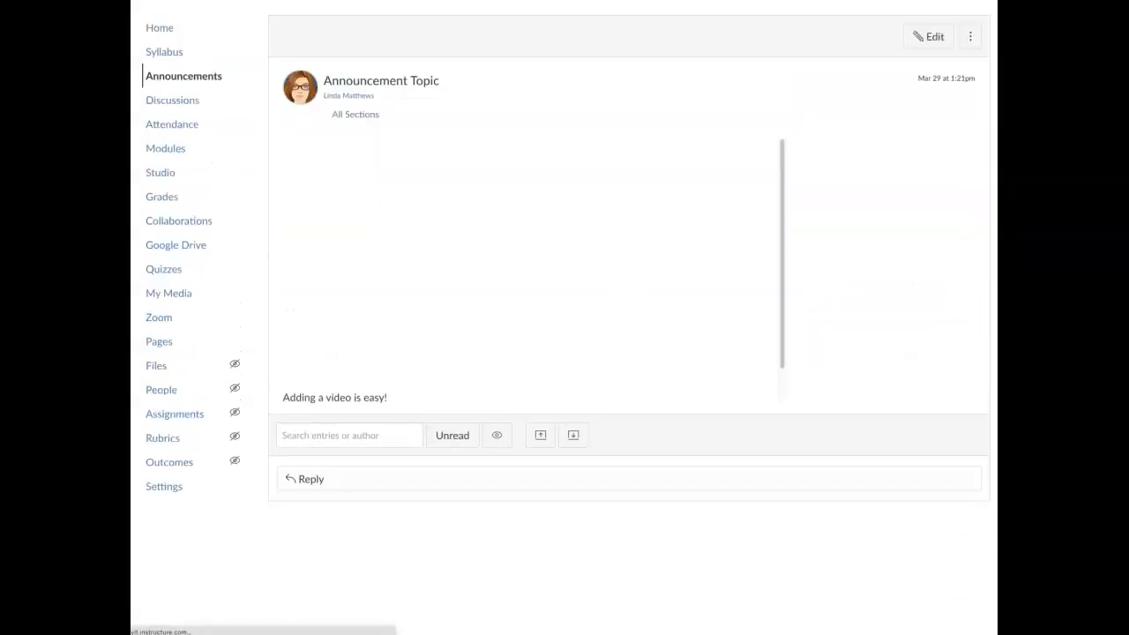